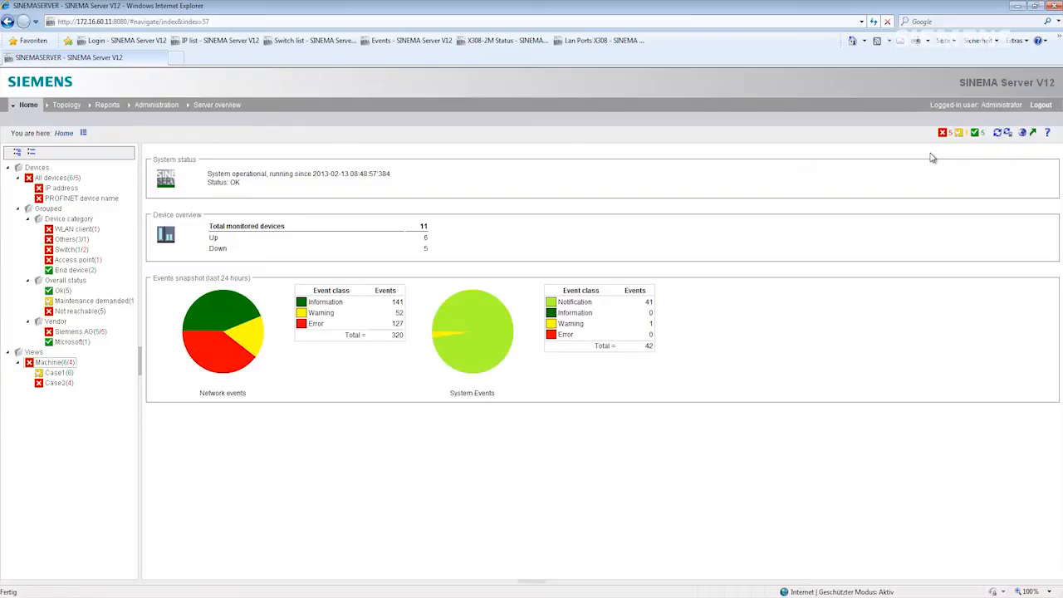
pyautogui.moveTo(974, 160)
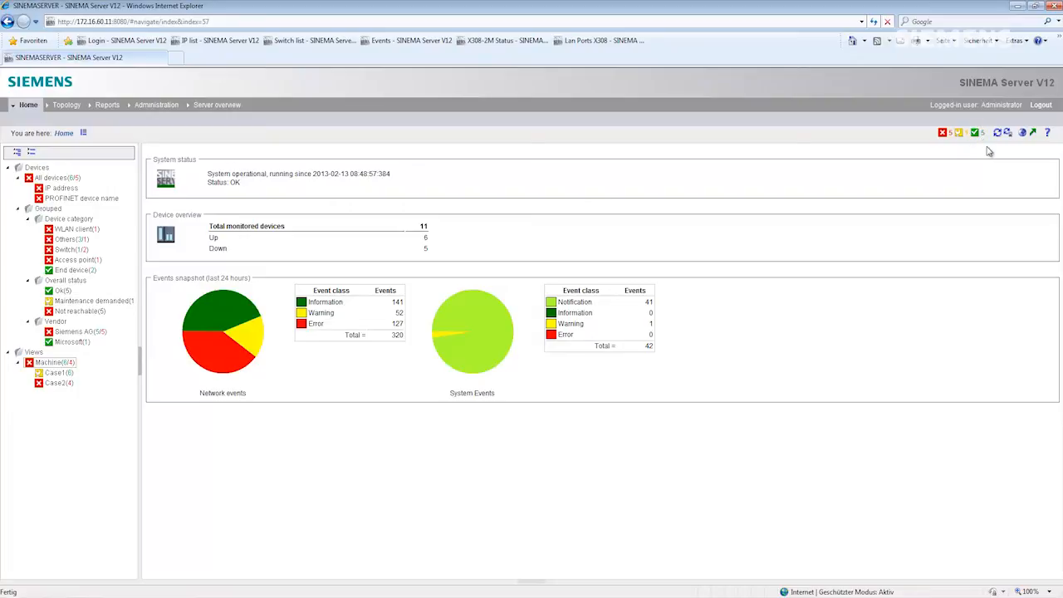
pyautogui.moveTo(967, 150)
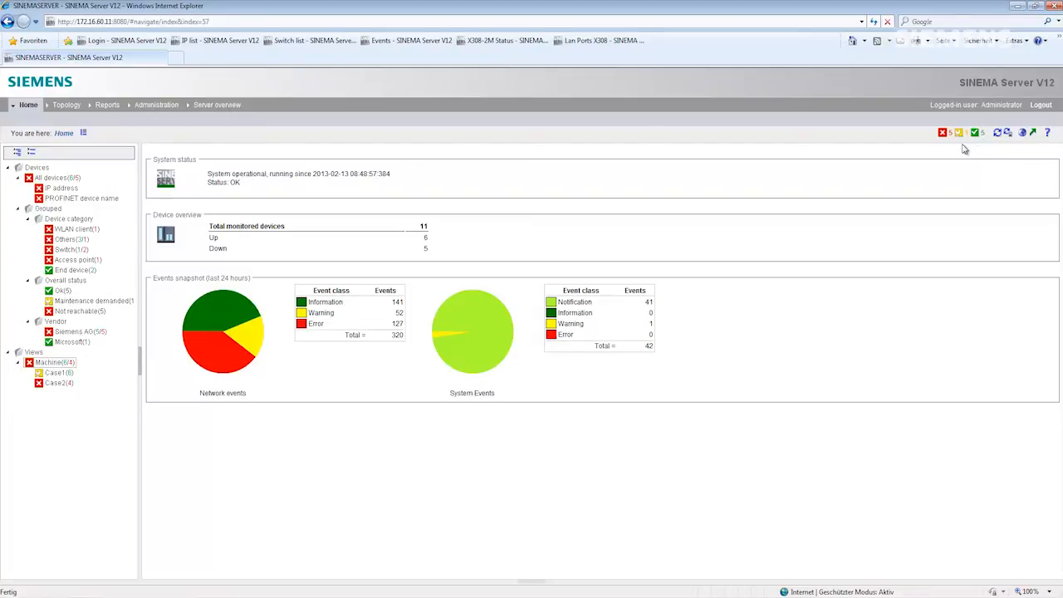
pyautogui.moveTo(944, 149)
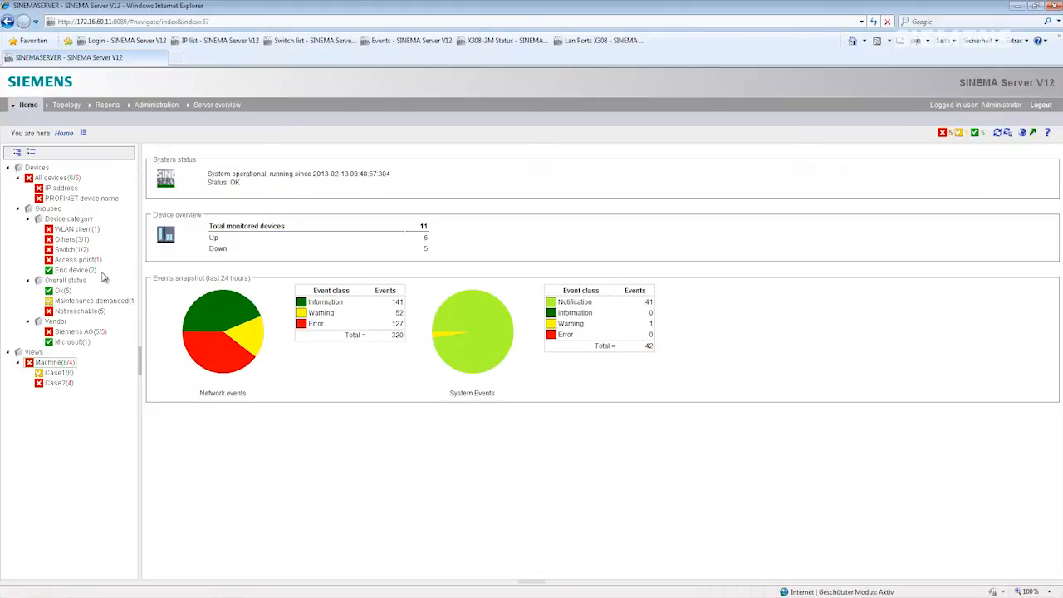
# Show the list of devices currently flagged as not reachable via the red status icon.
pyautogui.click(92, 301)
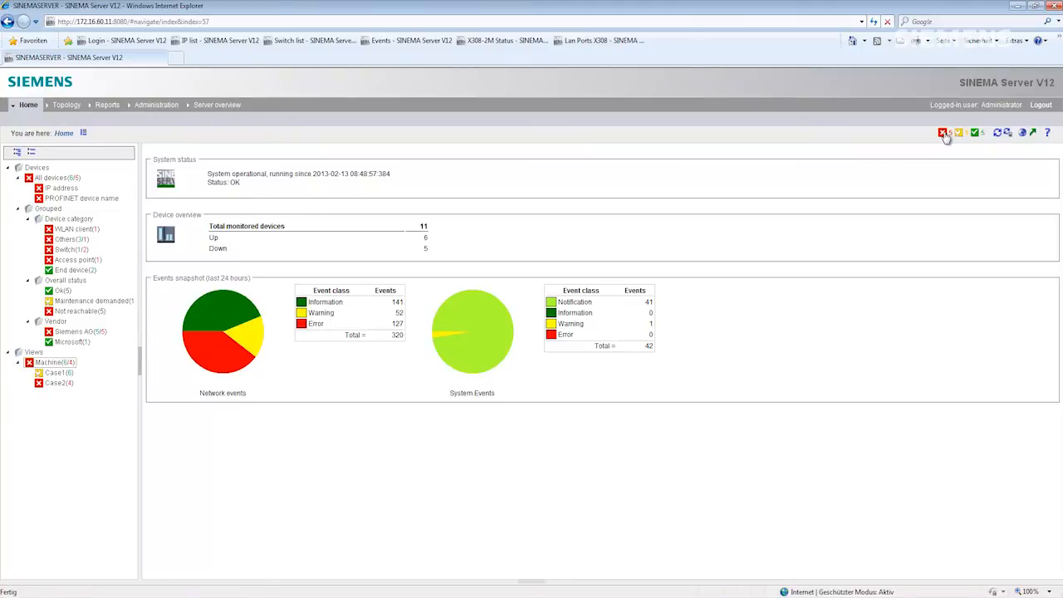
pyautogui.click(80, 311)
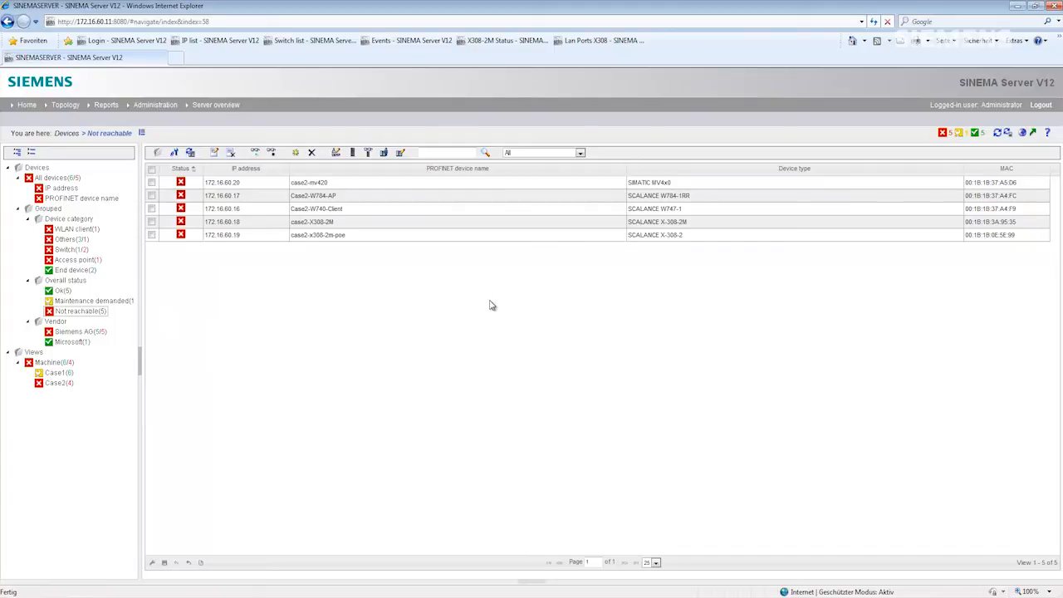
pyautogui.moveTo(245, 285)
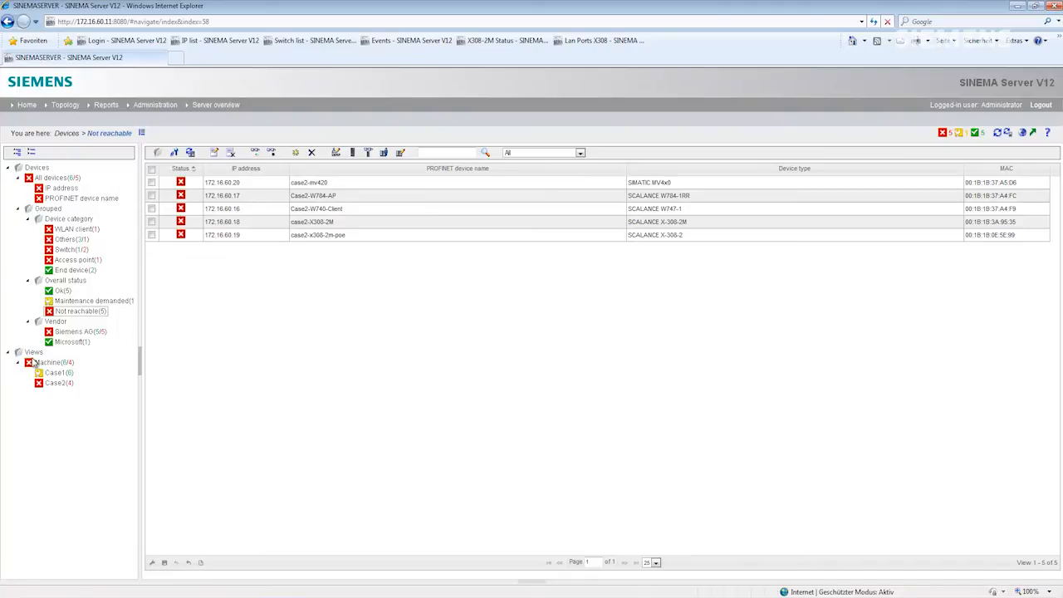
# Show the Machine view's plant topology picture with device states drawn over the labeled network nodes.
pyautogui.click(56, 362)
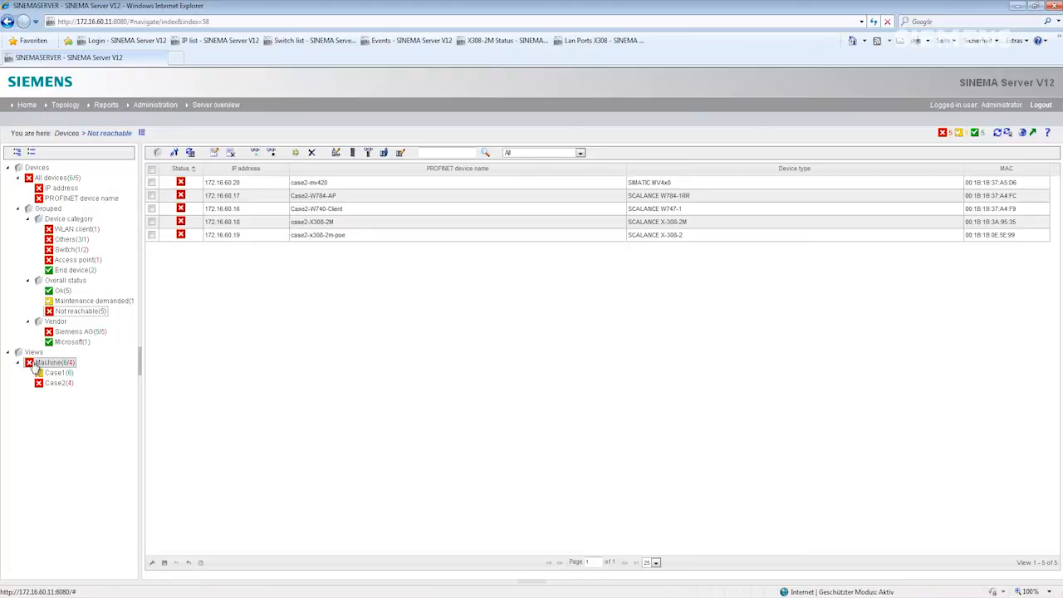
pyautogui.click(56, 362)
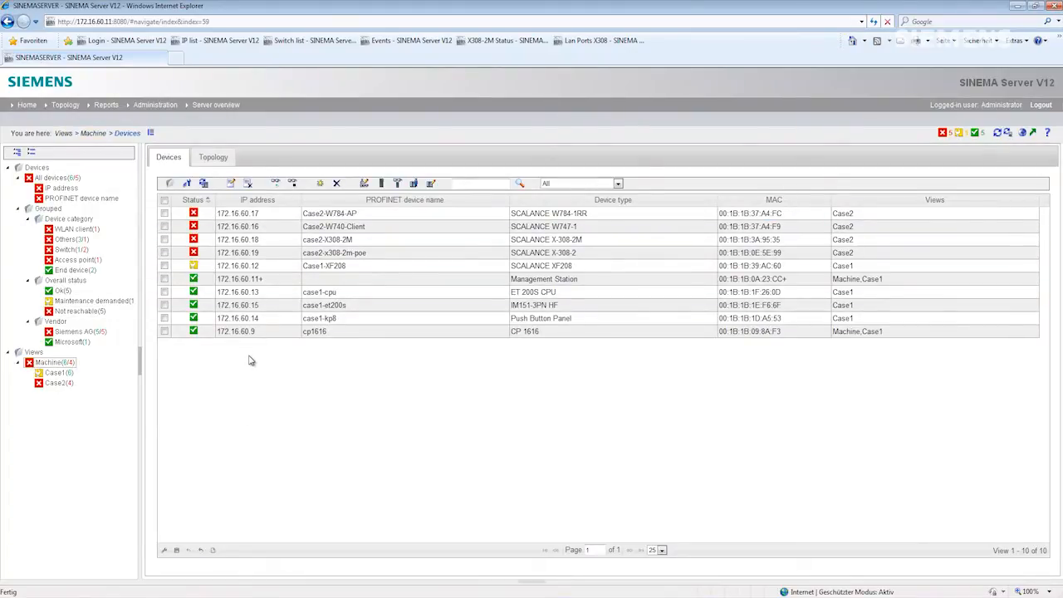
pyautogui.click(213, 156)
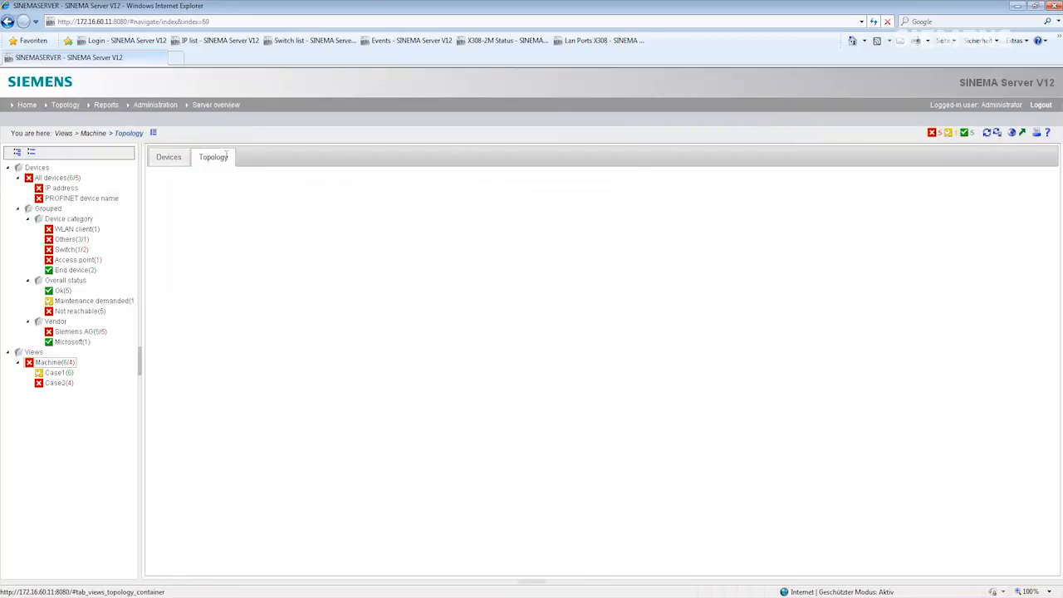
pyautogui.click(213, 156)
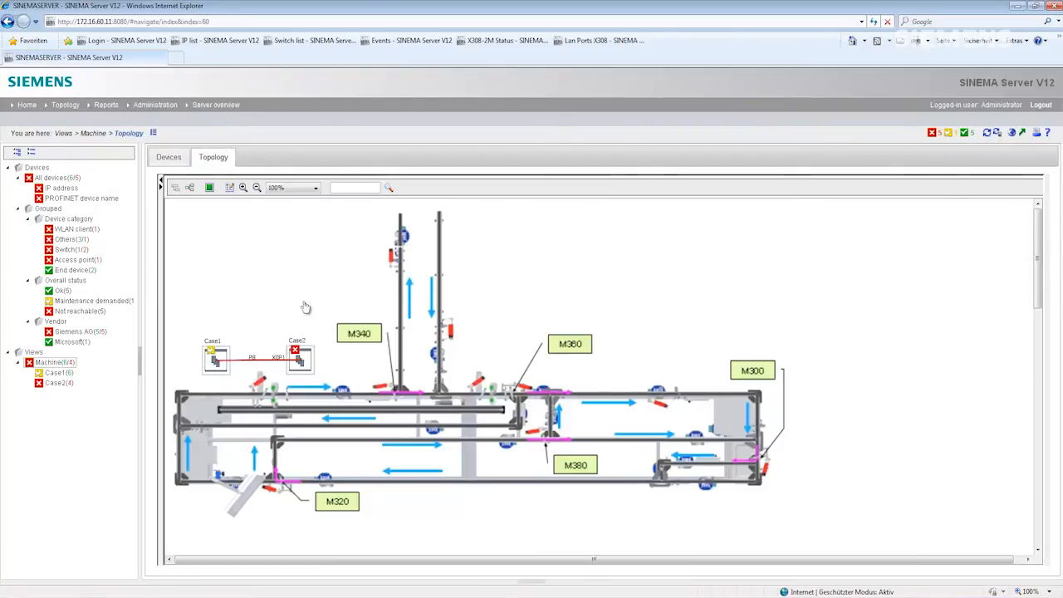